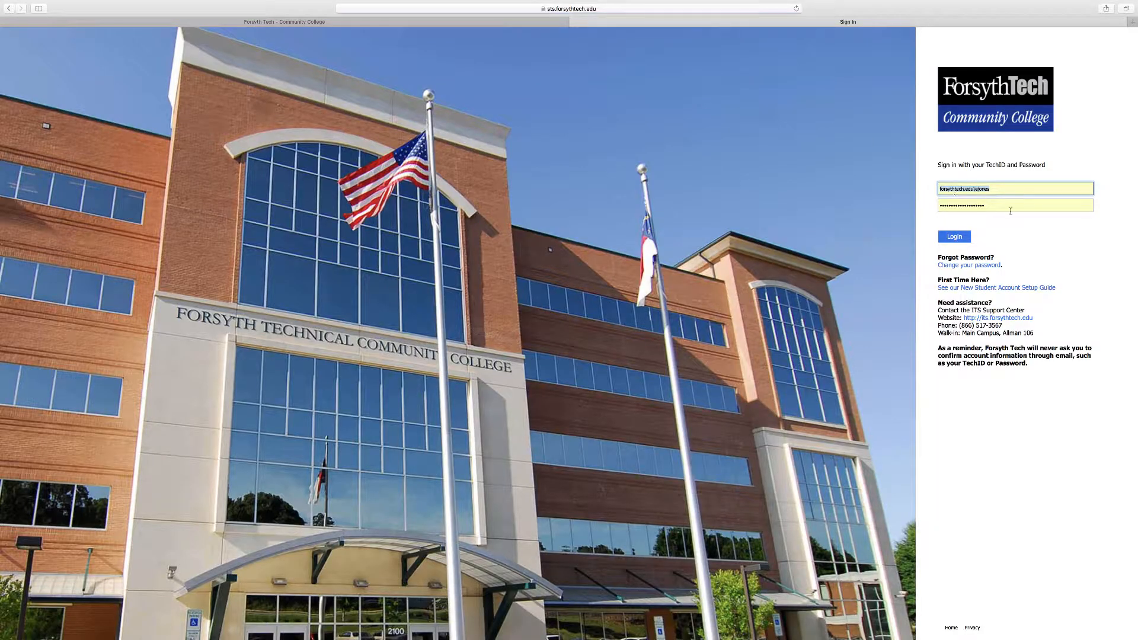
Step: Submit the entered TechID and password to sign in to Blackboard
{"action": "left_click", "coordinate": [954, 237]}
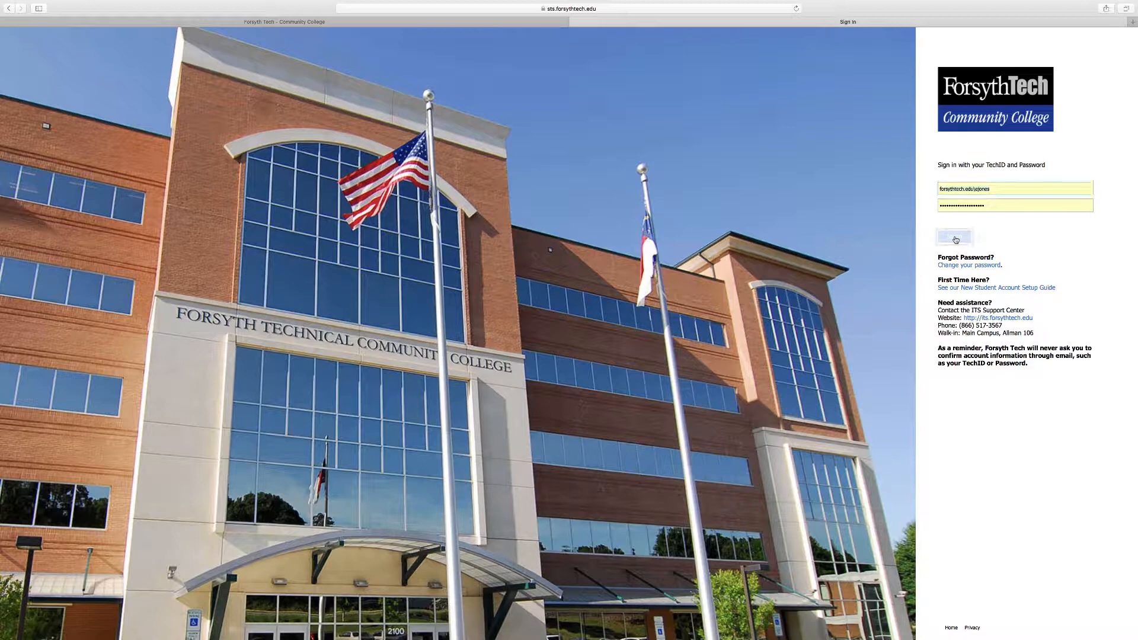
{"action": "left_click", "coordinate": [955, 236]}
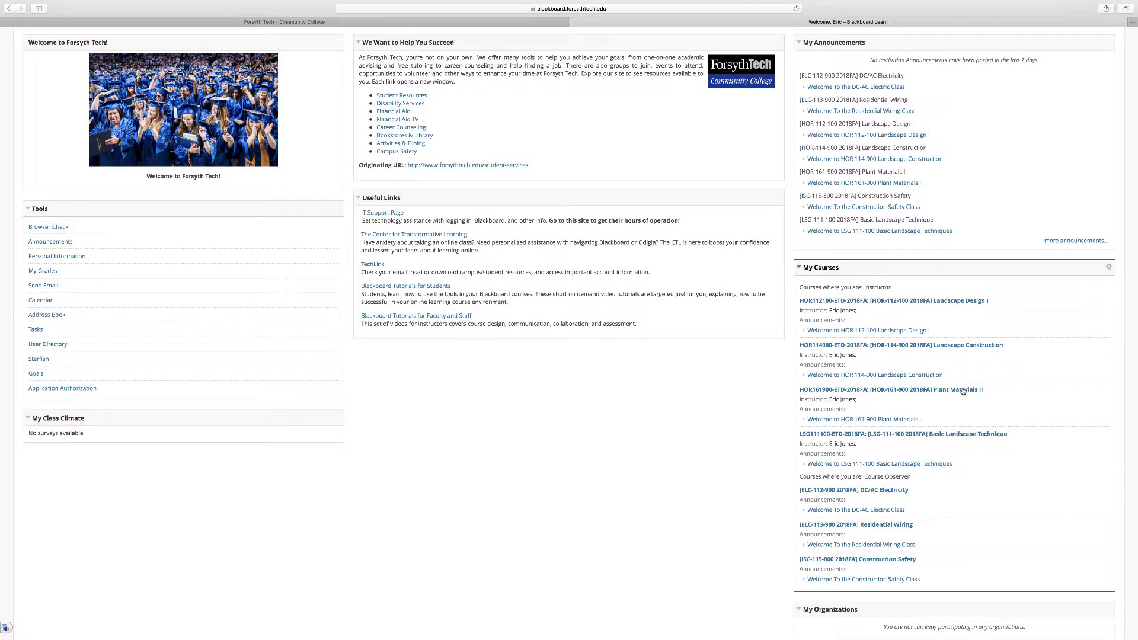
Step: Open HOR-114-900 Landscape Construction from the My Courses list
{"action": "scroll", "scroll_direction": "down", "scroll_amount": 3}
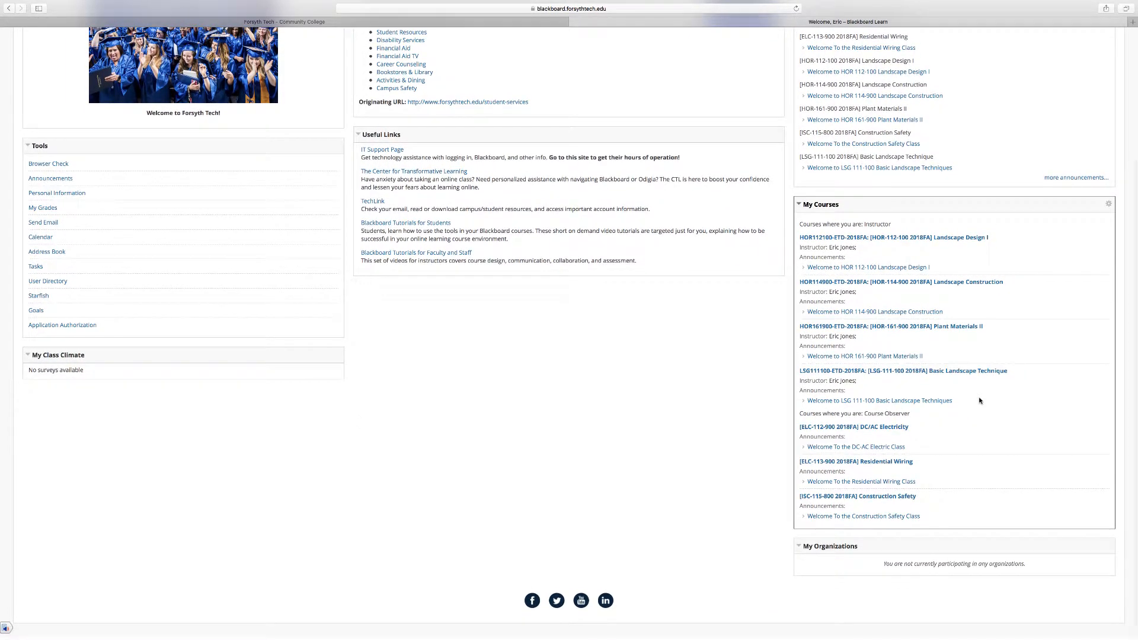
{"action": "mouse_move", "coordinate": [813, 284]}
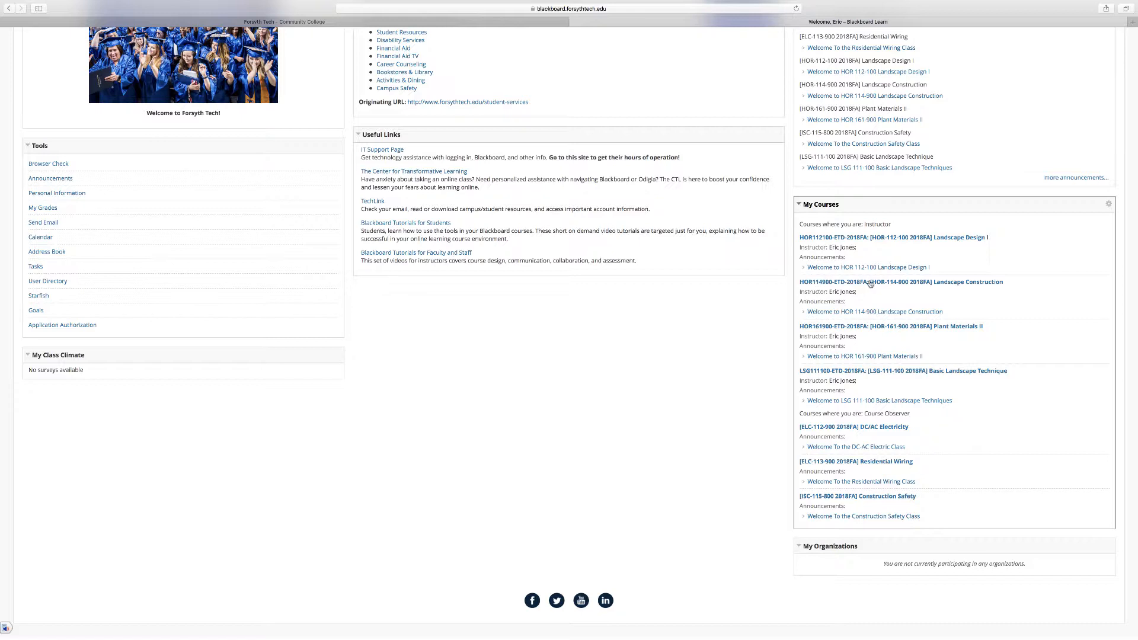
{"action": "mouse_move", "coordinate": [871, 284]}
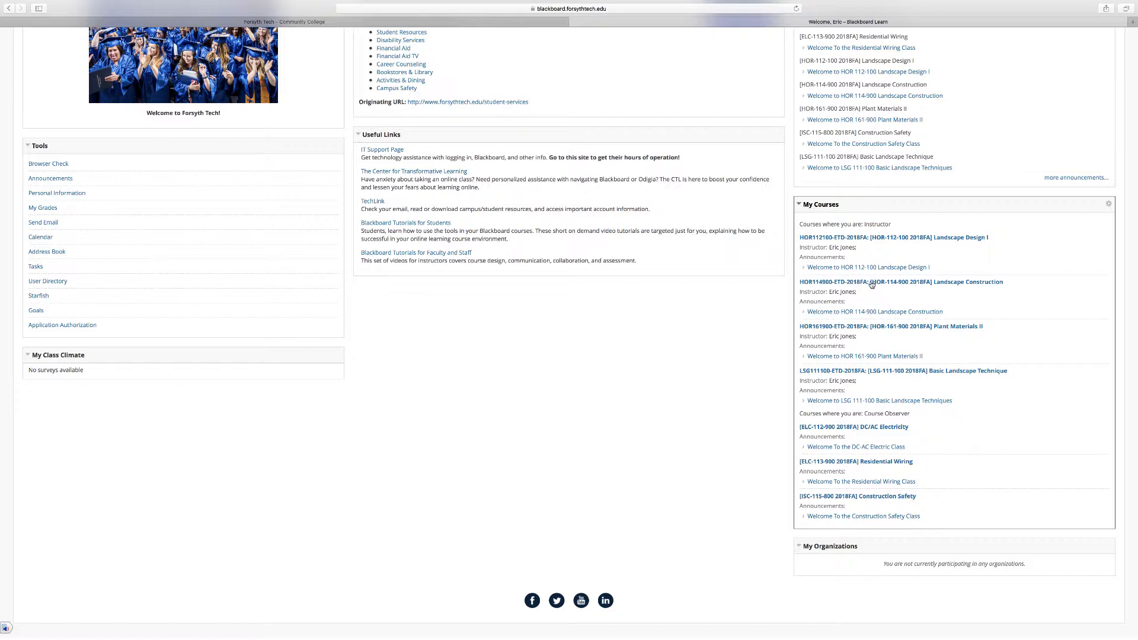
{"action": "left_click", "coordinate": [899, 281]}
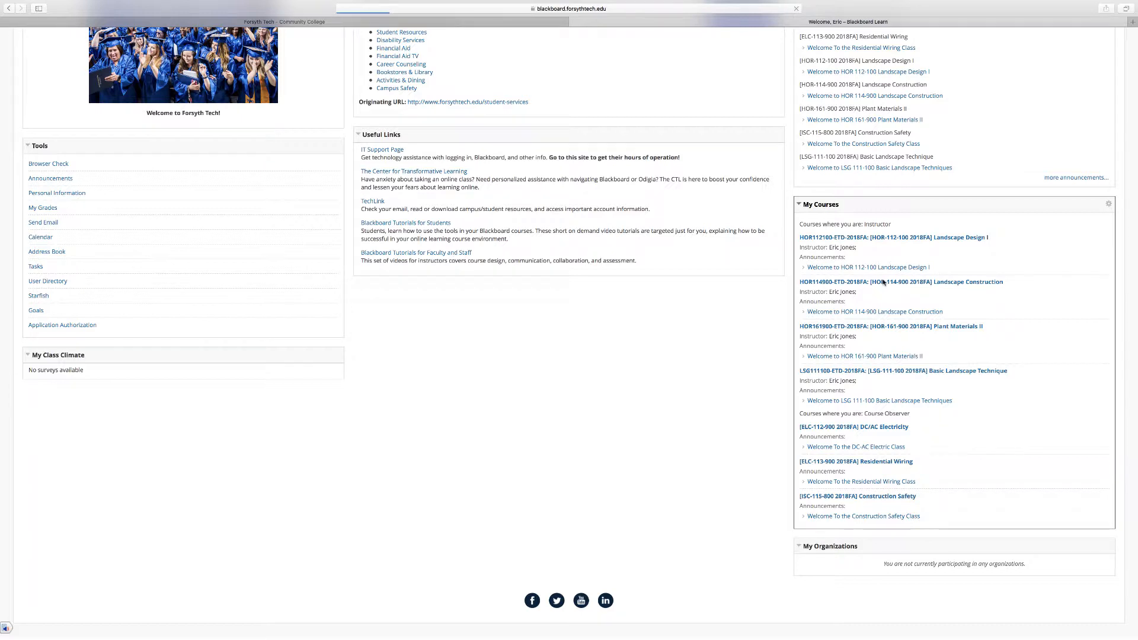
{"action": "left_click", "coordinate": [901, 281]}
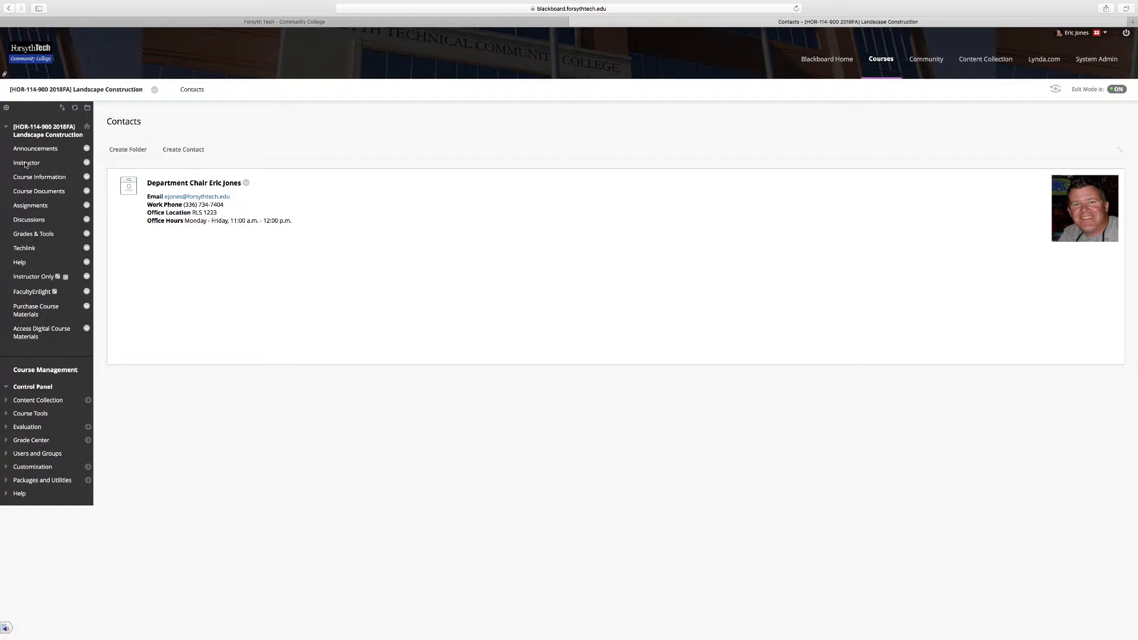
Step: Go to the Course Information page from the course menu
{"action": "left_click", "coordinate": [39, 176]}
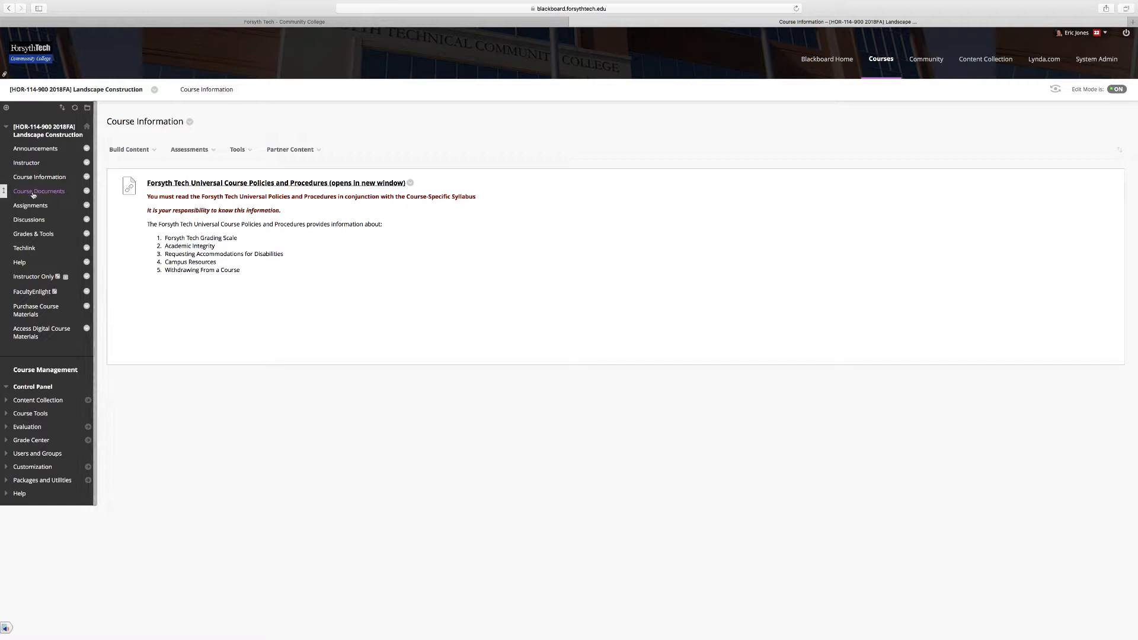
Step: Go to the Course Documents page containing the Course Syllabus PDF
{"action": "left_click", "coordinate": [39, 191]}
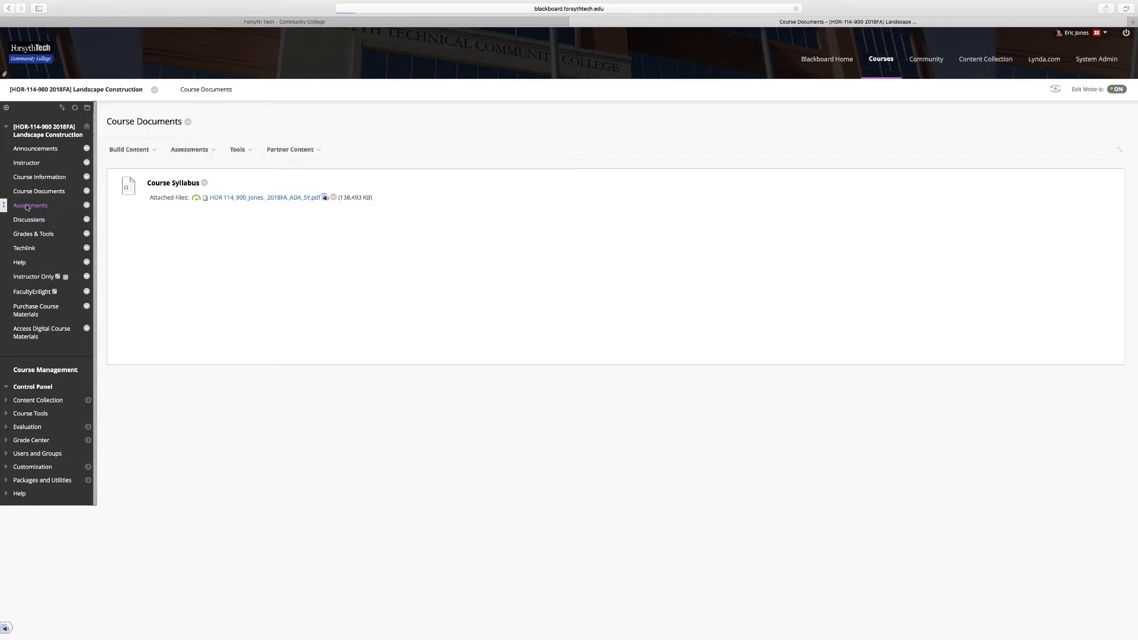
Step: Go to the Assignments page listing the Course Entry Assignment
{"action": "left_click", "coordinate": [30, 205]}
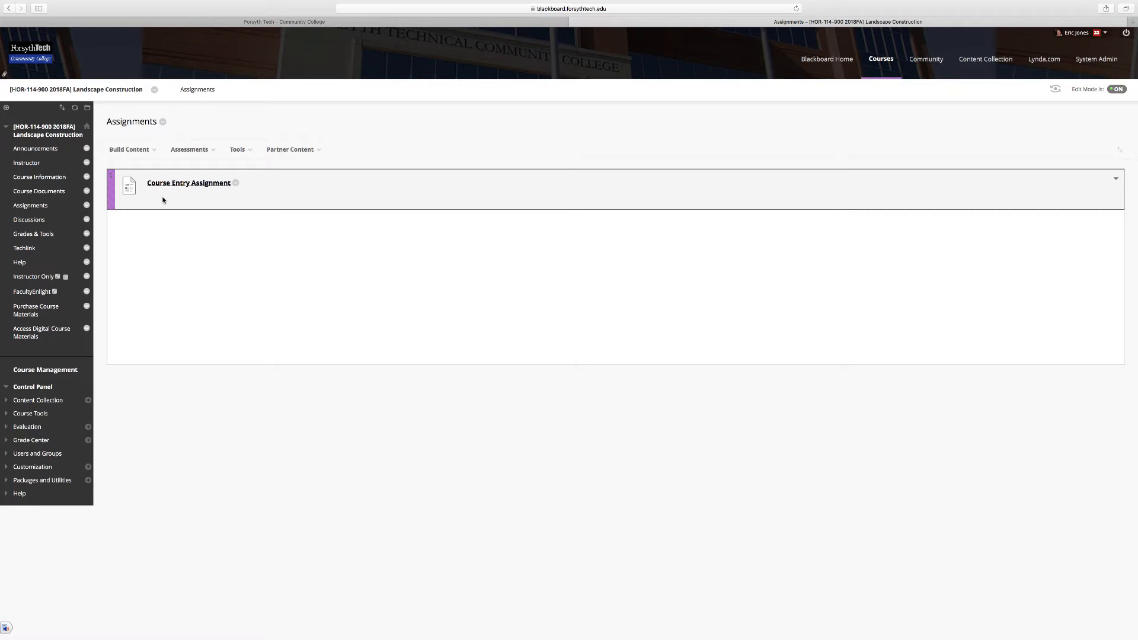
{"action": "mouse_move", "coordinate": [120, 246]}
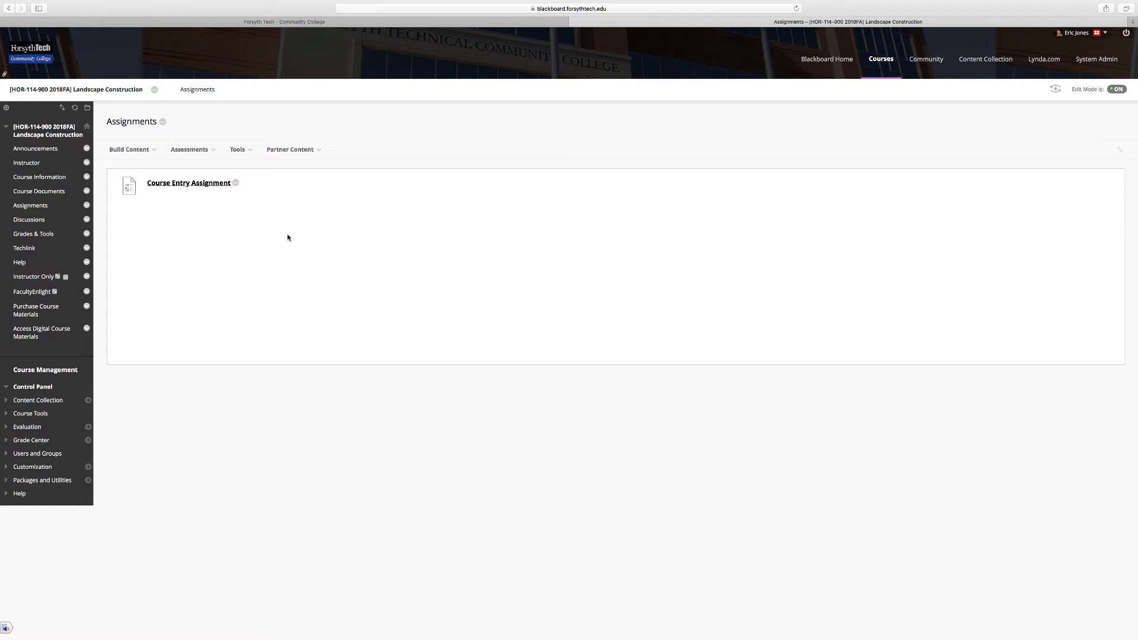
{"action": "mouse_move", "coordinate": [307, 246]}
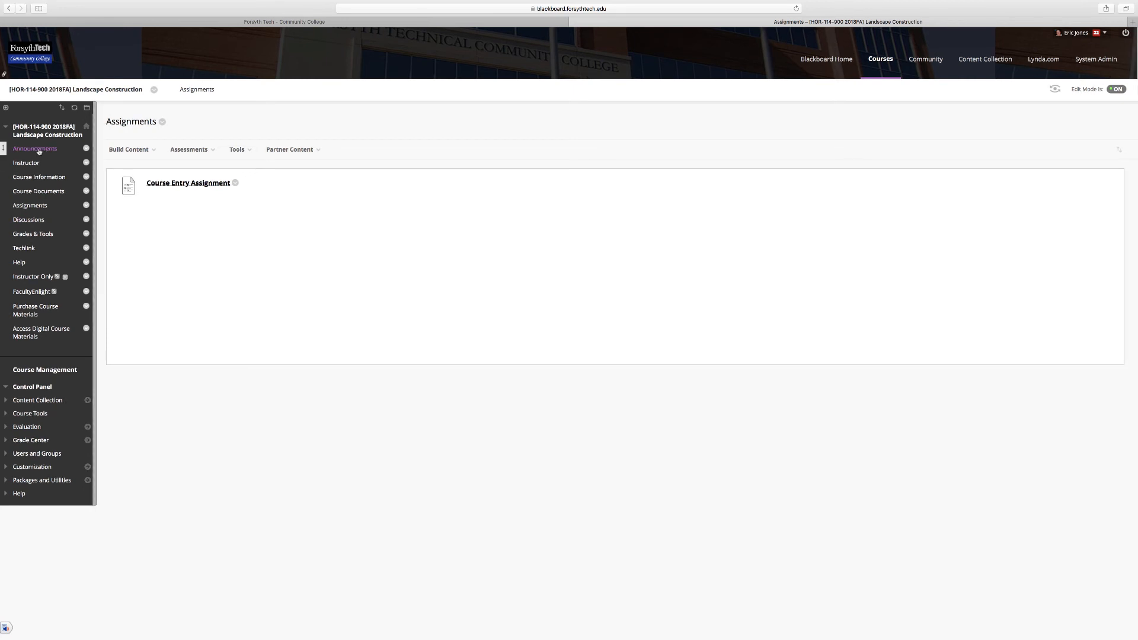
Step: Show the Welcome to HOR 114-900 Landscape Construction announcement
{"action": "left_click", "coordinate": [35, 149]}
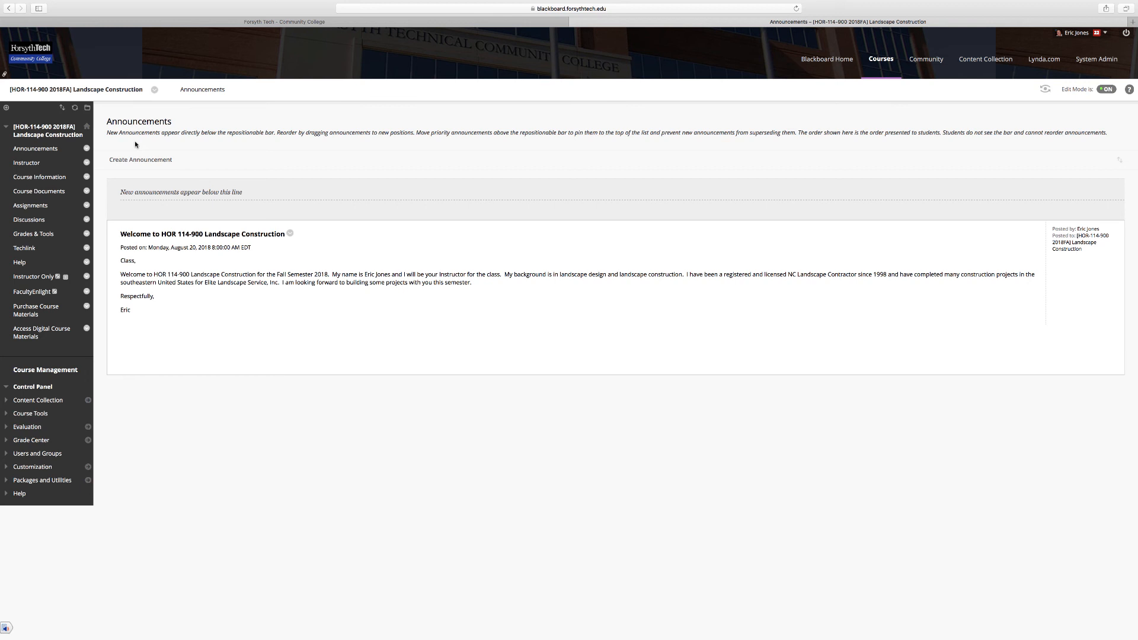
{"action": "mouse_move", "coordinate": [185, 149]}
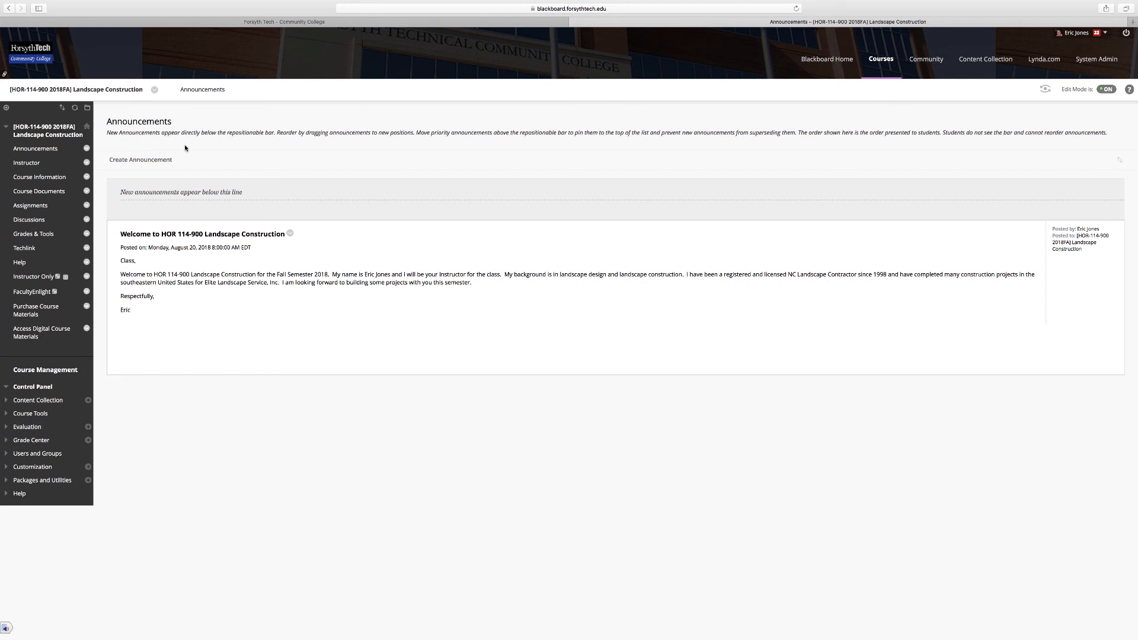